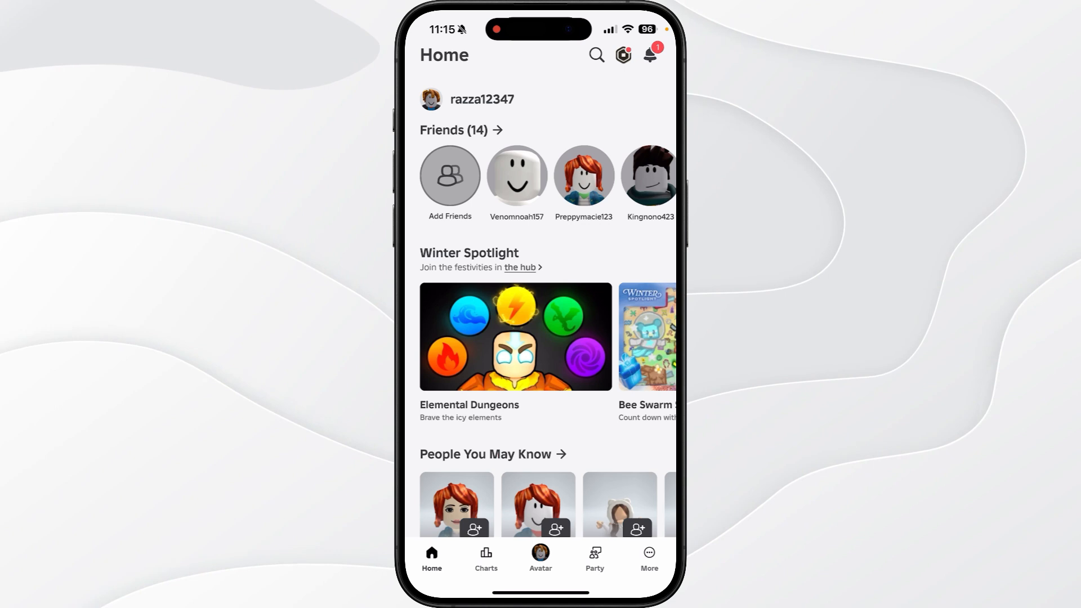
- Reach the Help & Safety pages from the More tab
{"action": "left_click", "coordinate": [648, 558]}
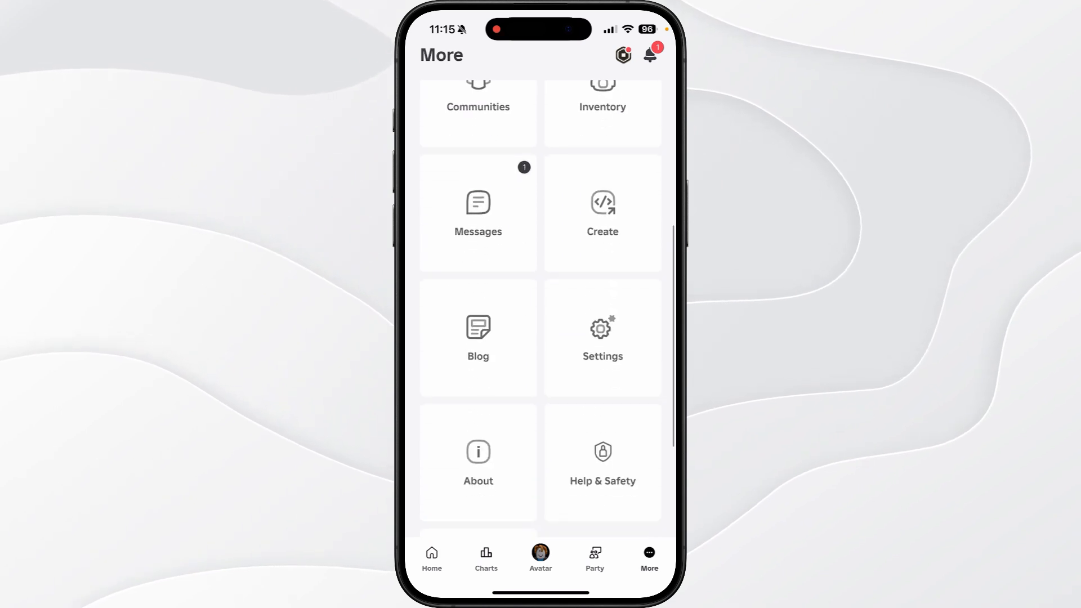
{"action": "left_click", "coordinate": [601, 461]}
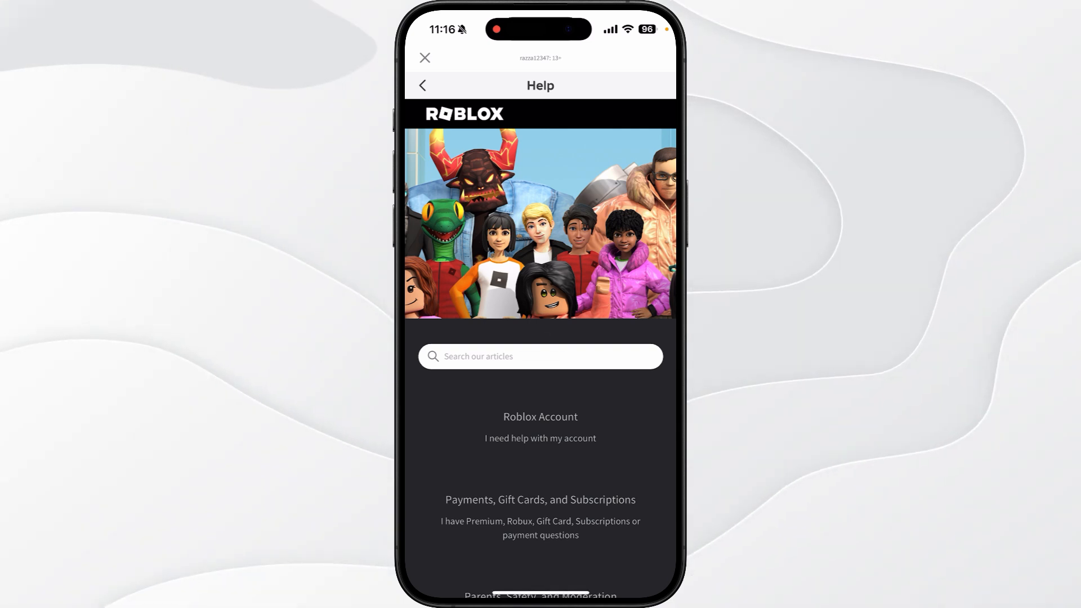
- Read the Roblox Account article 'My account was hacked - What do I do?'
{"action": "left_click", "coordinate": [539, 416]}
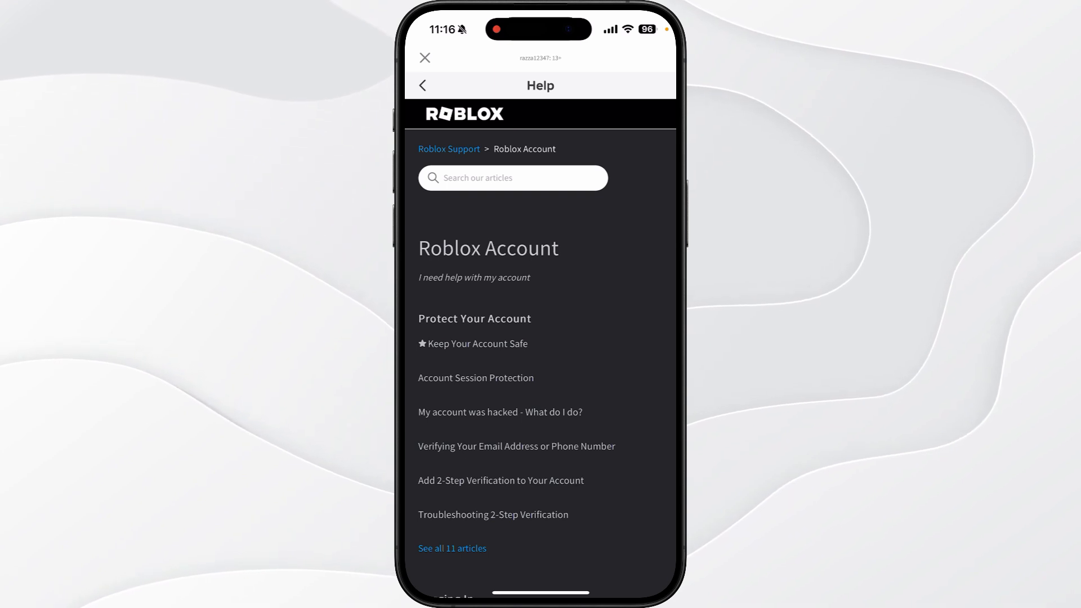
{"action": "left_click", "coordinate": [499, 412]}
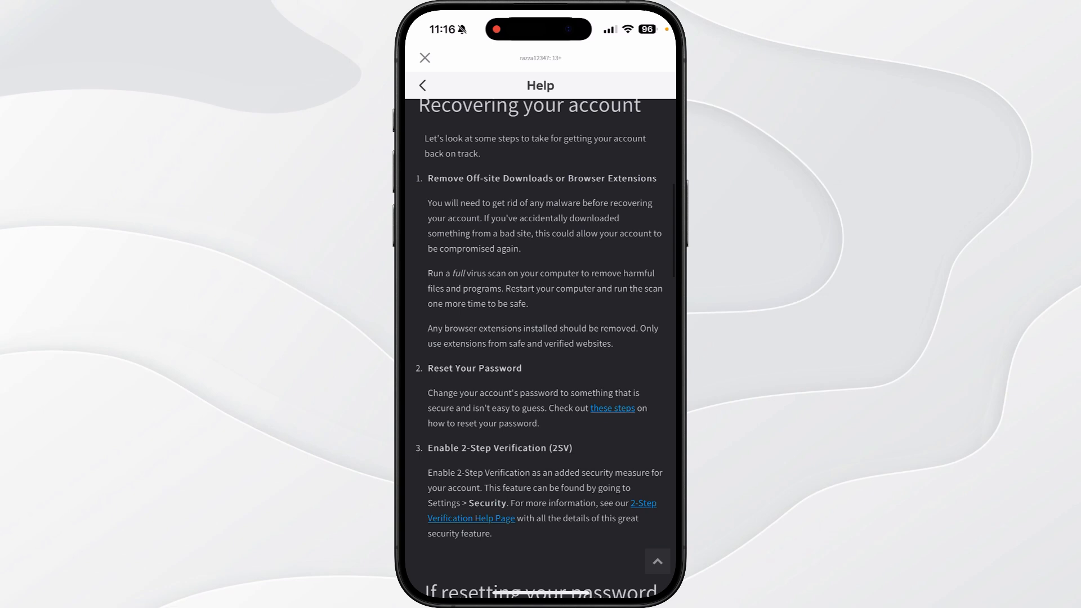
{"action": "scroll", "scroll_direction": "down", "scroll_amount": 3}
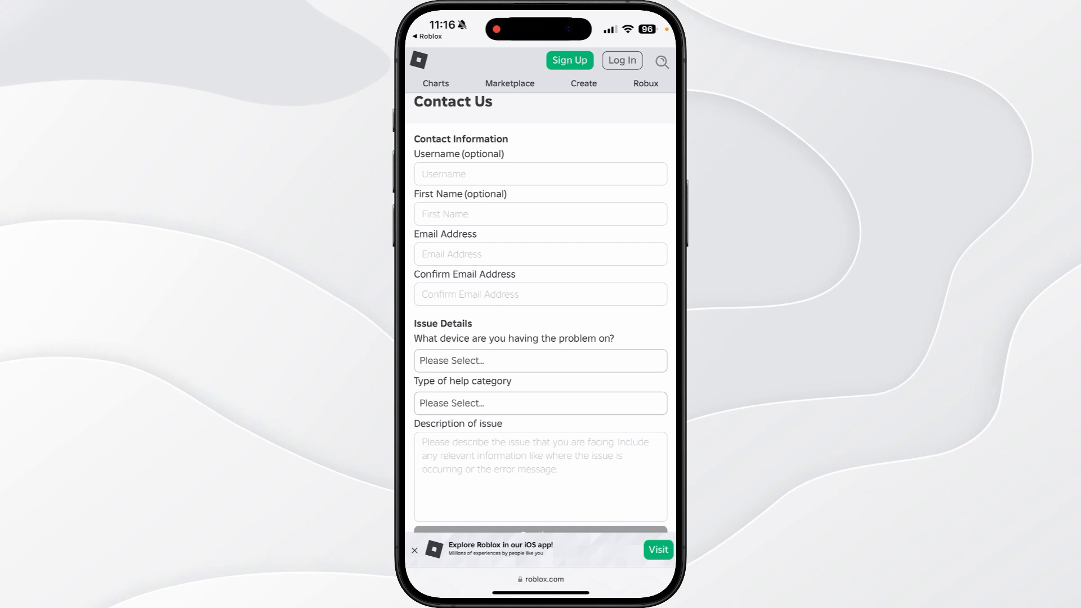
- Show the device choices for 'What device are you having the problem on?'
{"action": "left_click", "coordinate": [540, 360]}
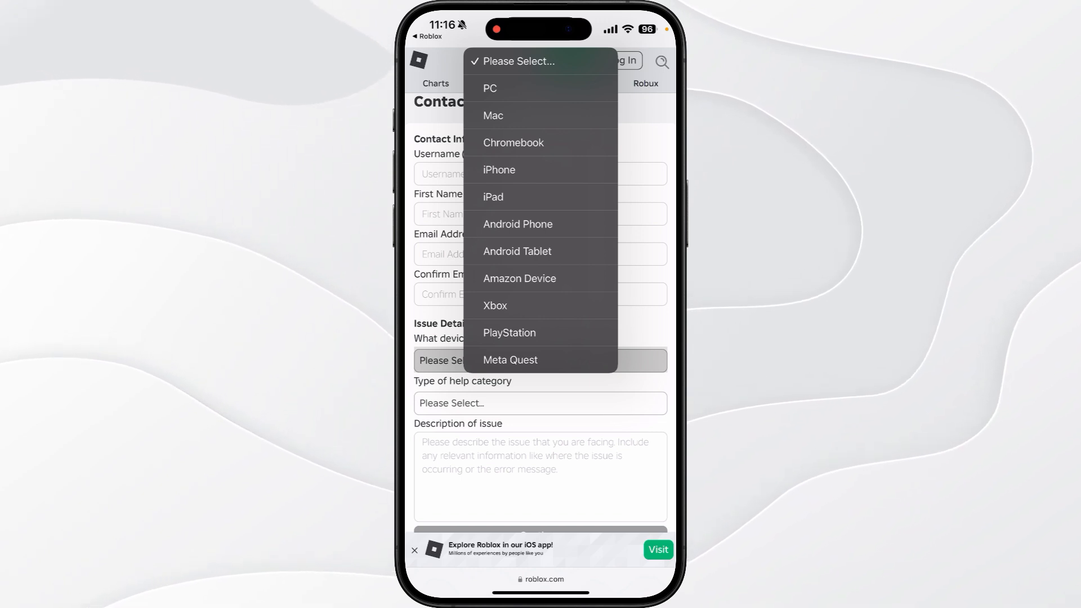
- Choose iPhone, category Account Hacked or Can't Log in, and sub-issue Account Hacked
{"action": "left_click", "coordinate": [499, 170]}
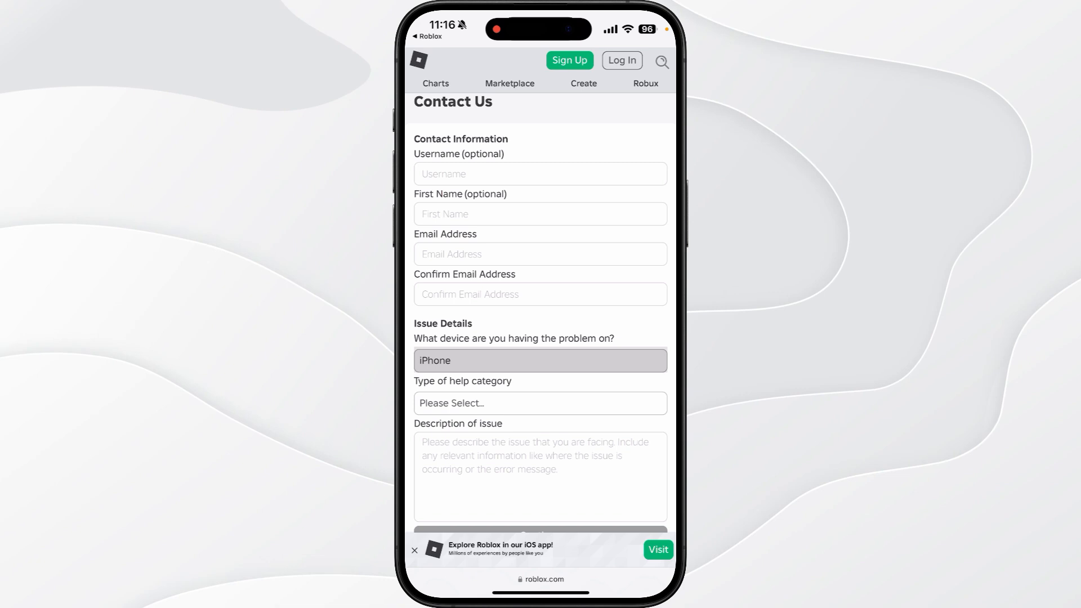
{"action": "left_click", "coordinate": [539, 403]}
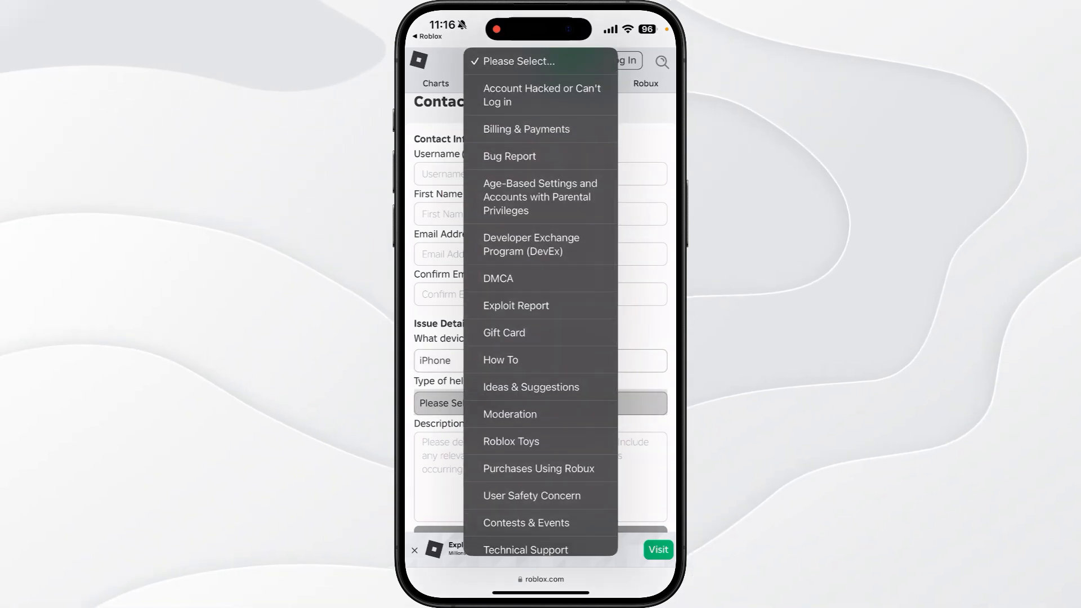
{"action": "left_click", "coordinate": [542, 95]}
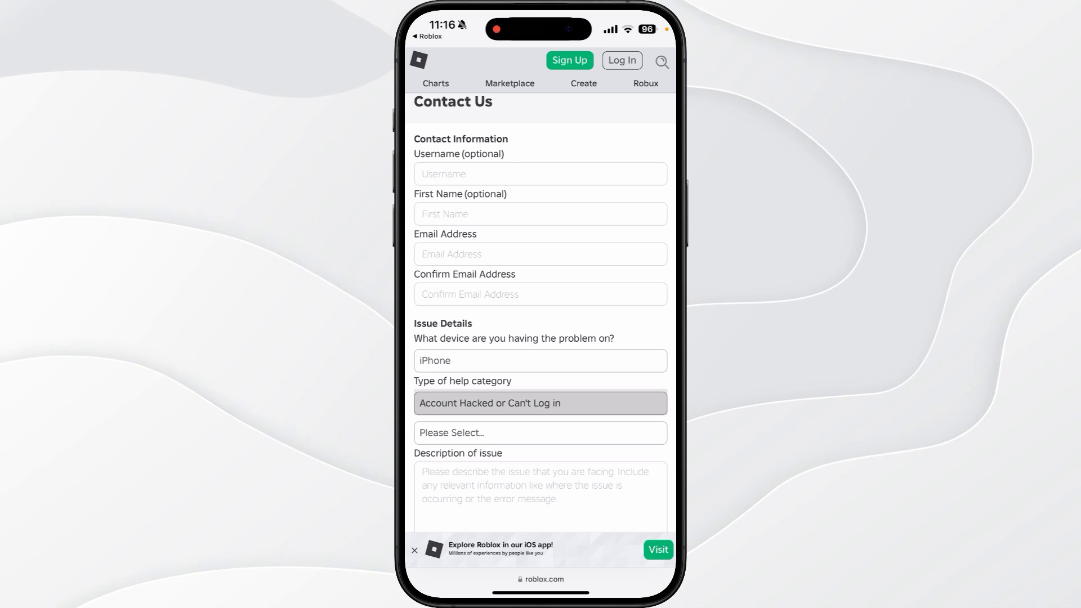
{"action": "left_click", "coordinate": [539, 432]}
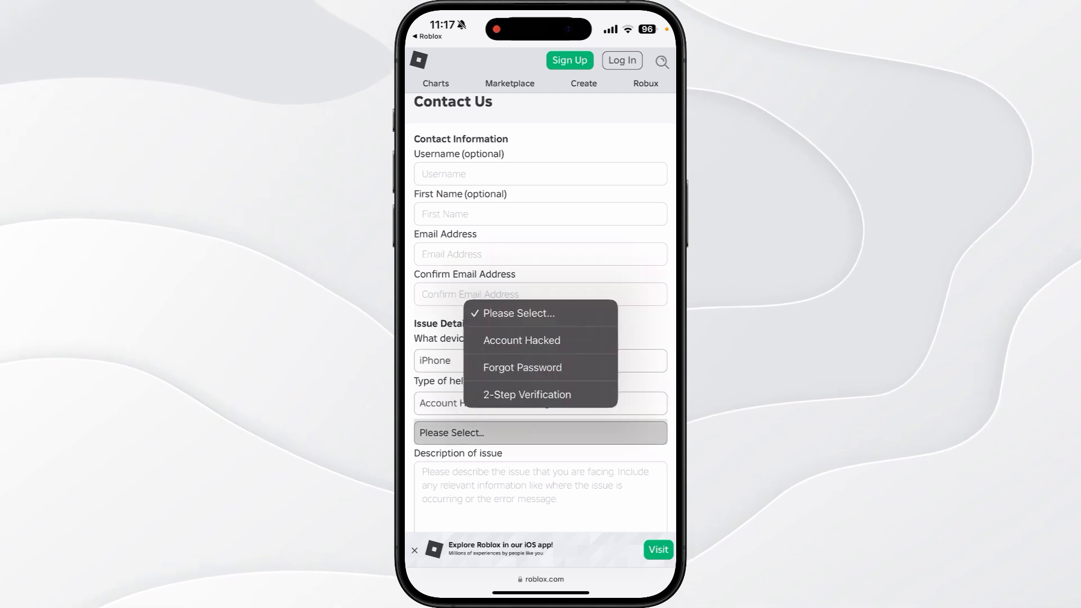
{"action": "left_click", "coordinate": [522, 340]}
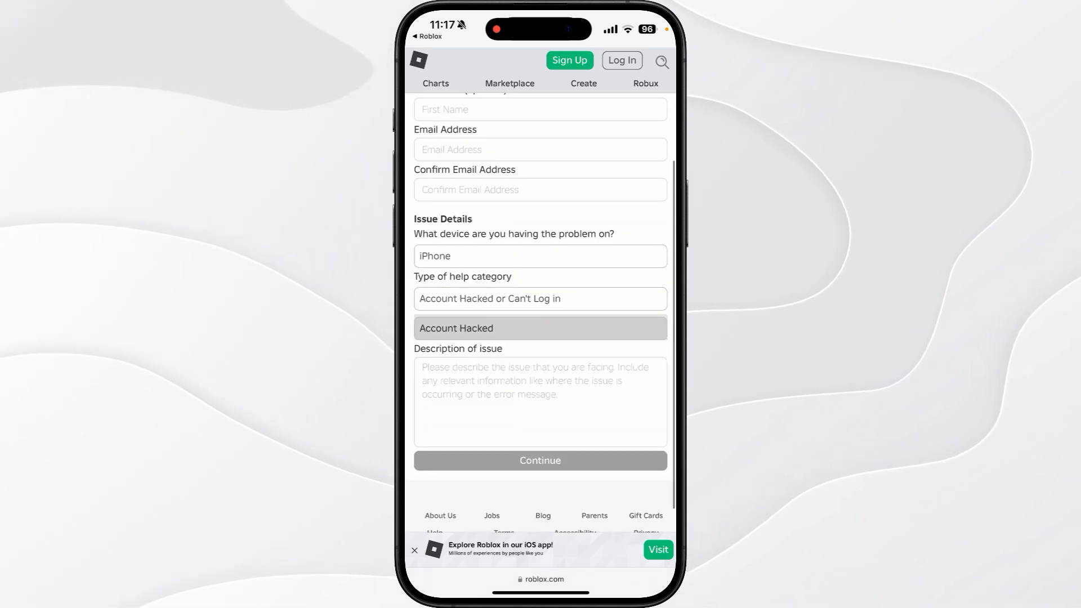
- Describe the issue: 'My account was hacked by someone, they have changed my email address and password and'
{"action": "left_click", "coordinate": [539, 401]}
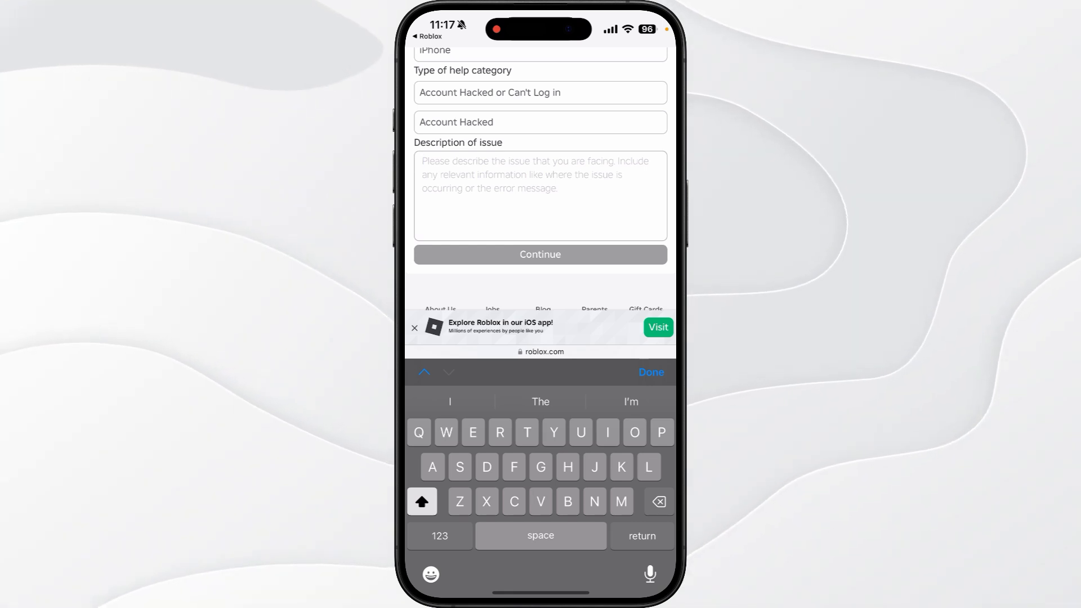
{"action": "type", "text": "My account was hacked by someone, they have changed my email address and password and I can no longer log in, could you please help?"}
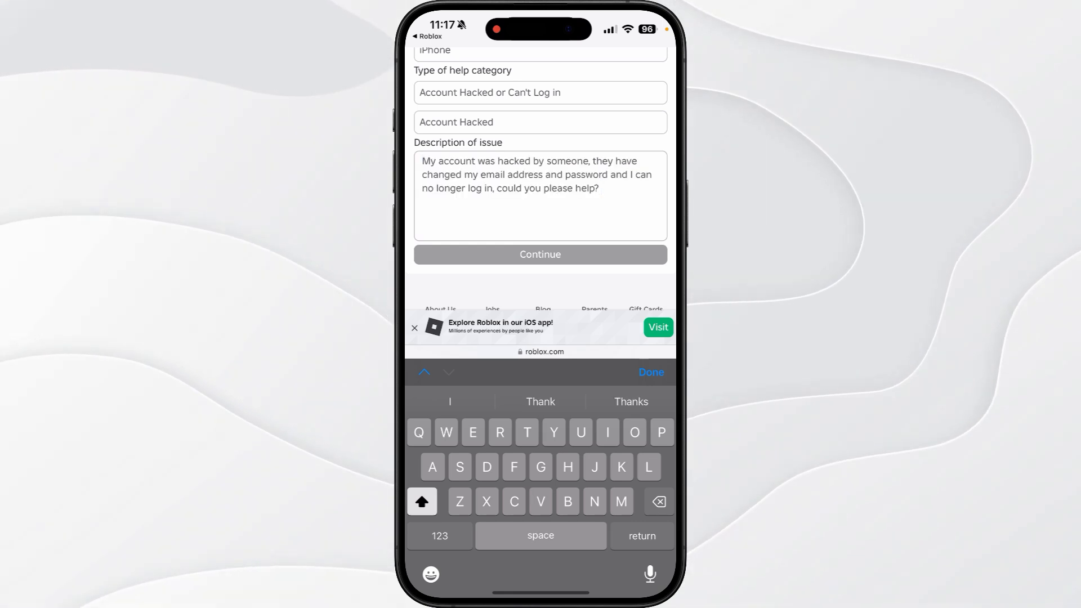